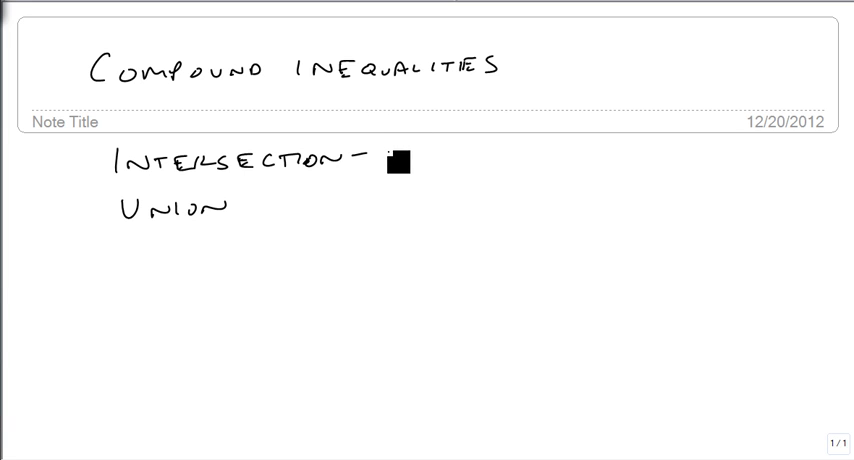
Write 'AND - INTERSECTION - WHAT TWO SETS HAVE IN COMMON ∩' and begin 'UNION - WHAT…'.
type("WITH")
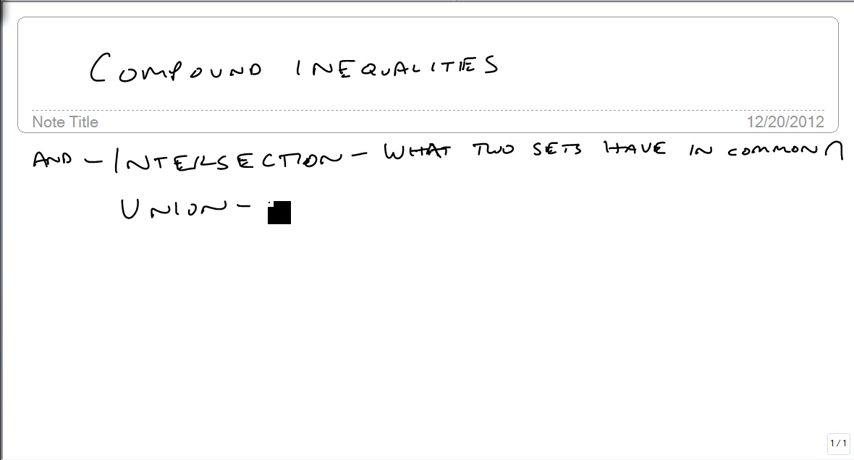
type("WHAT")
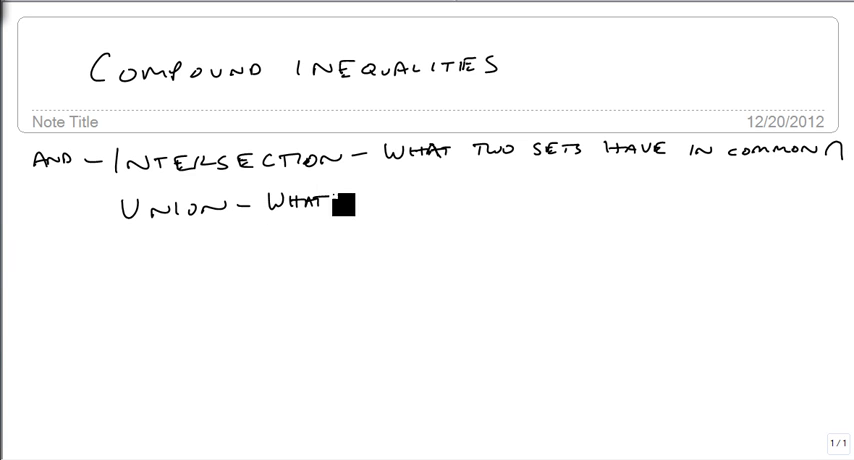
type("is in")
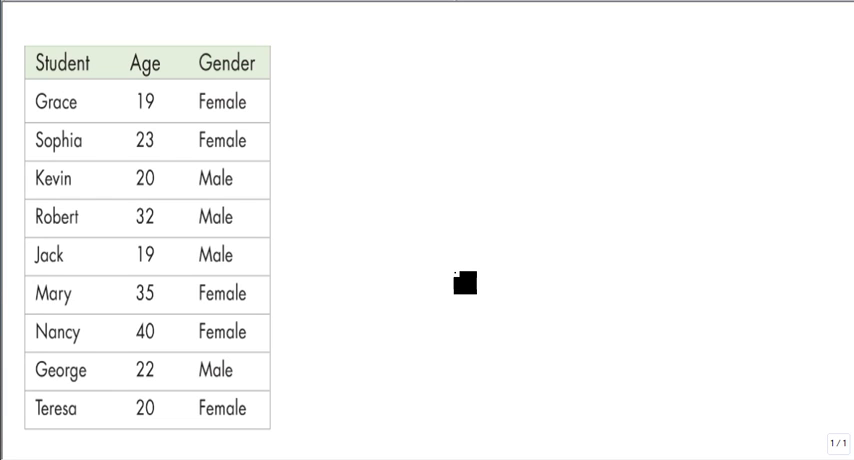
mouse_move(368, 92)
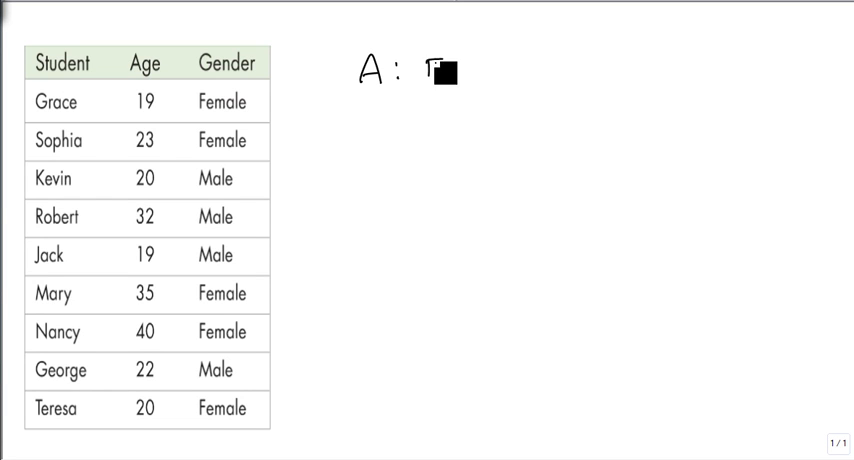
Write 'A: FEMALES {G,S,M,N,T}' and 'B: YOUNGER THAN 30 {G,S,K,J,GE,T}' beside the table.
type("FEMA")
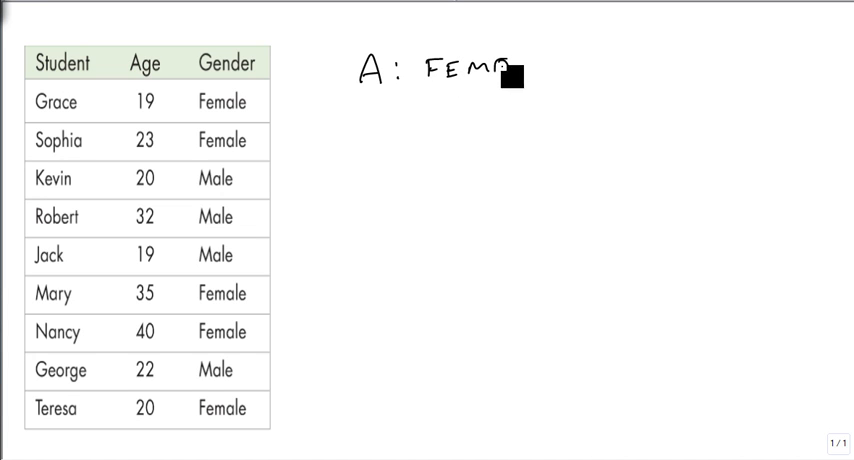
type("LES")
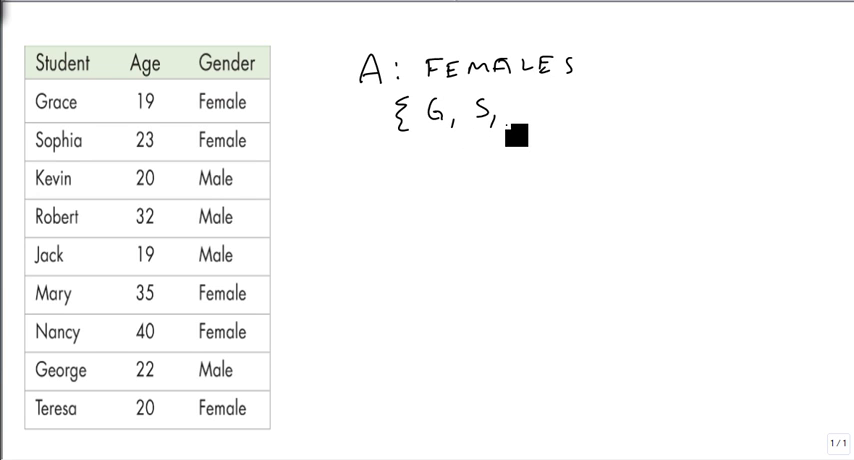
type("M, N, T }")
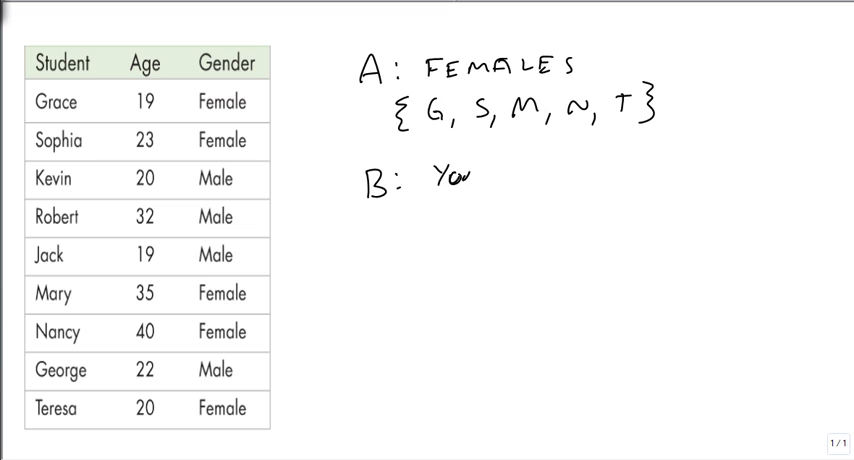
type("YOUNGER THAN 30")
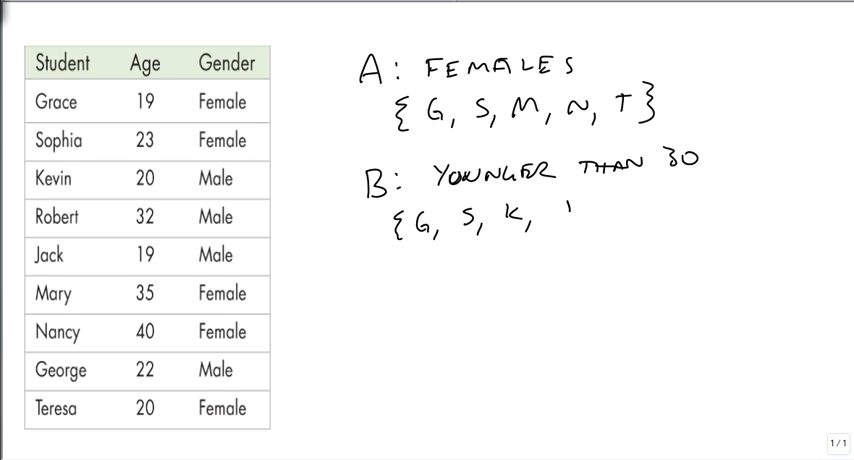
type("J, G.")
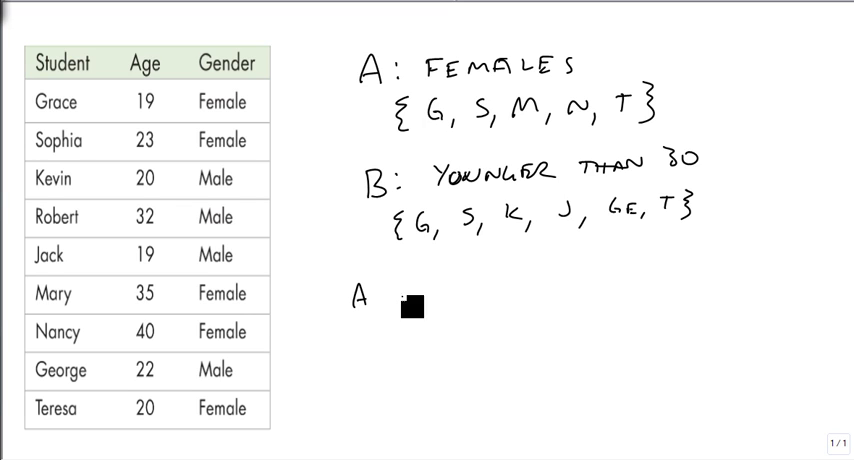
Write 'A AND B - INTERSECTION', 'FEMALE & YOUNGER THAN 30' and 'A∩B = {G, S, T}'.
type("AND B -")
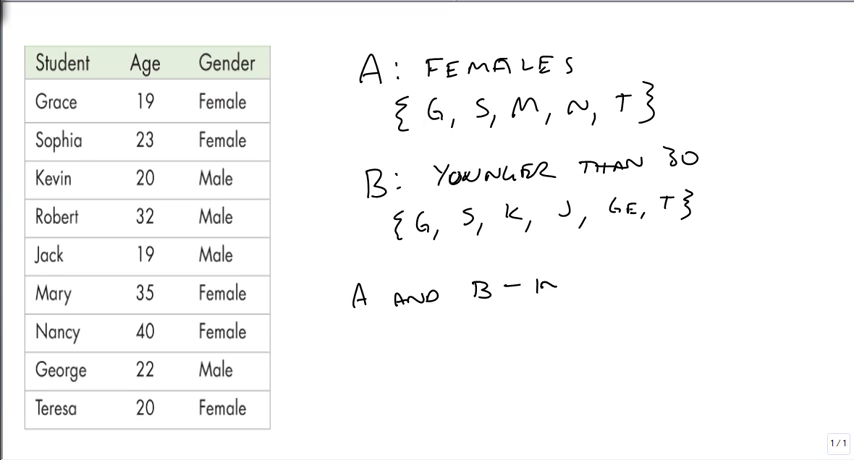
type("INTERSECTION")
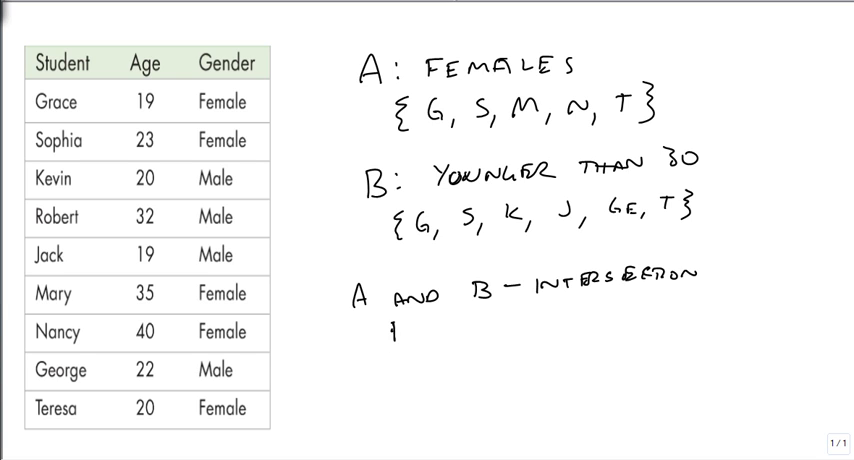
type("FEMALE &")
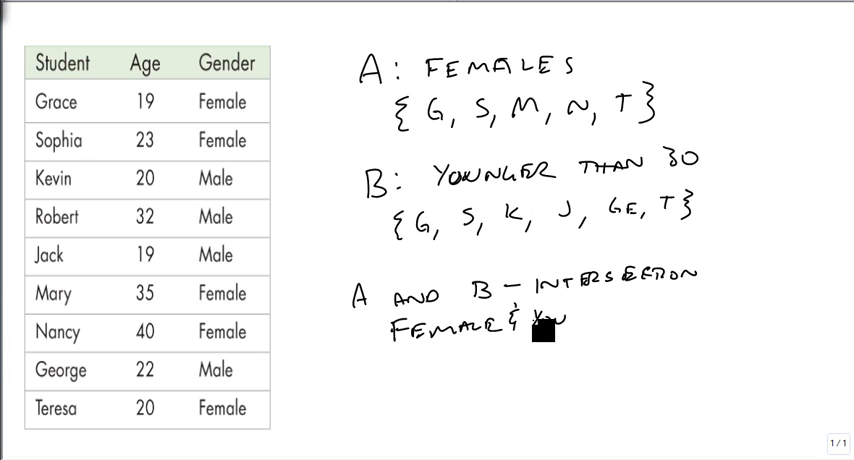
type("YOUNGER THAN 30")
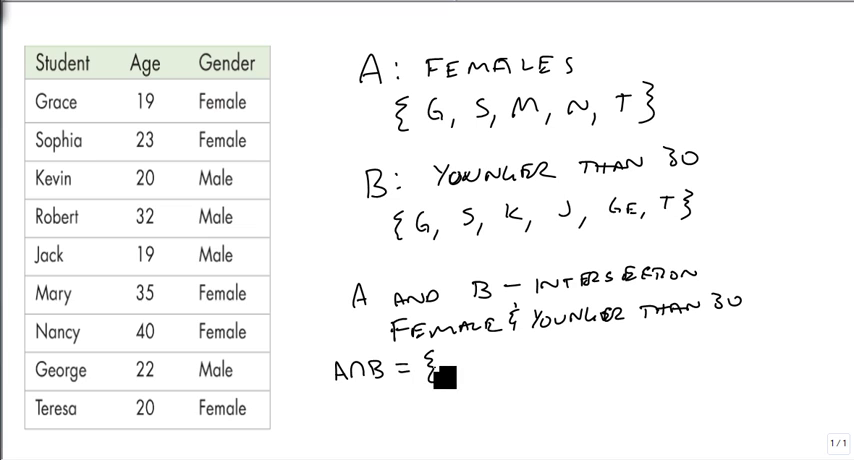
type("G, S,")
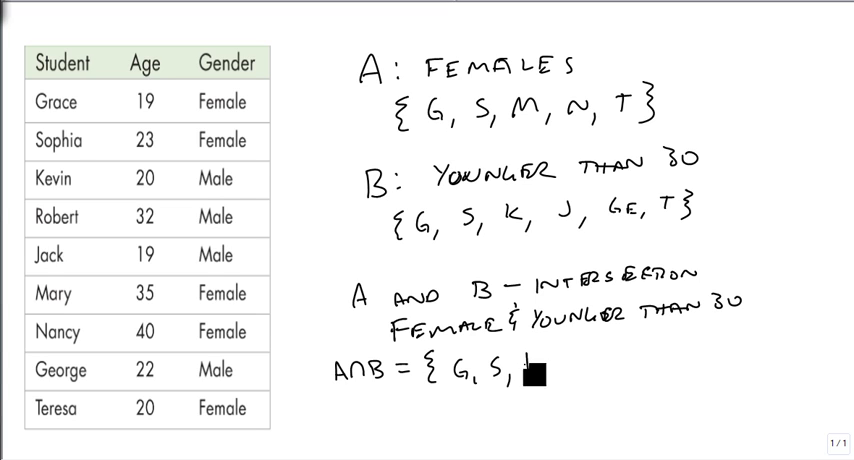
type("T}")
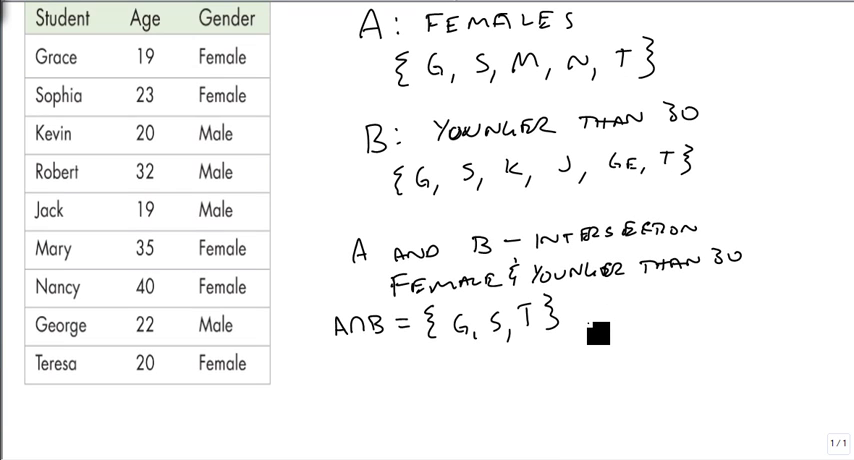
Finish A∪B = {G, S, K, J, M, N, GE, T} and annotate SMALLER and BIGGER in blue.
type("A or B - UNION")
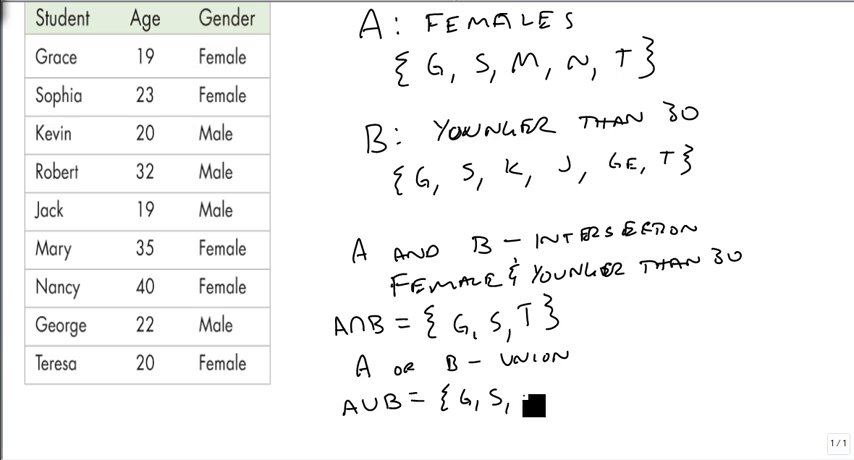
type("K, J,")
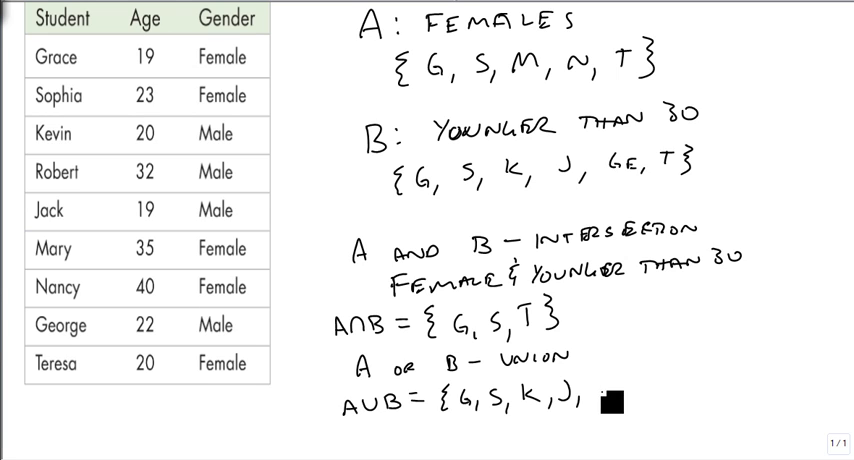
type("M, N, GE, T}")
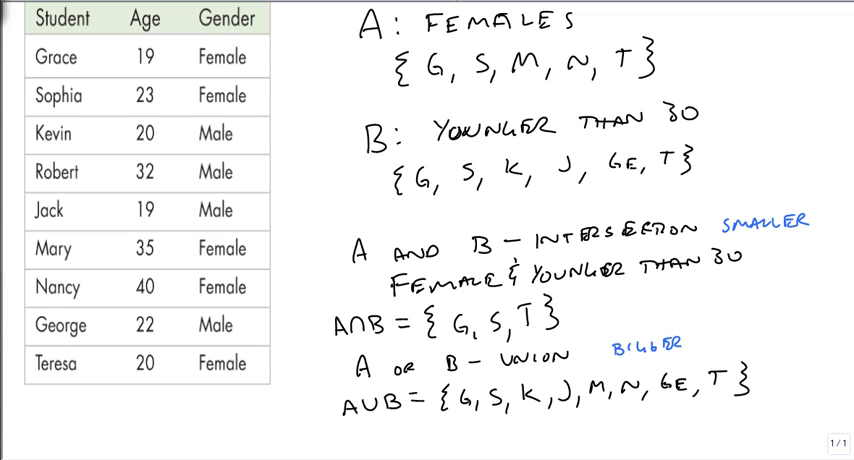
On a blank page, write A = {3,4,5,6,7} and B = {6,7,8,9}.
scroll("down", 3)
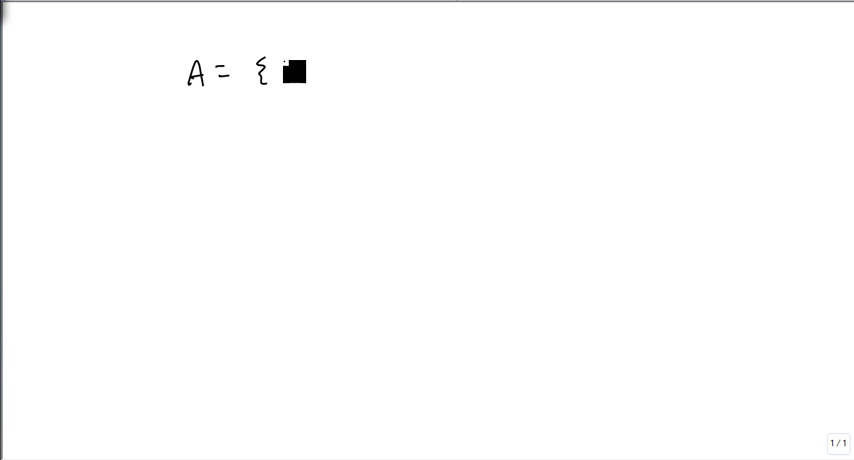
type("3, 4, 5, 6, 7 }")
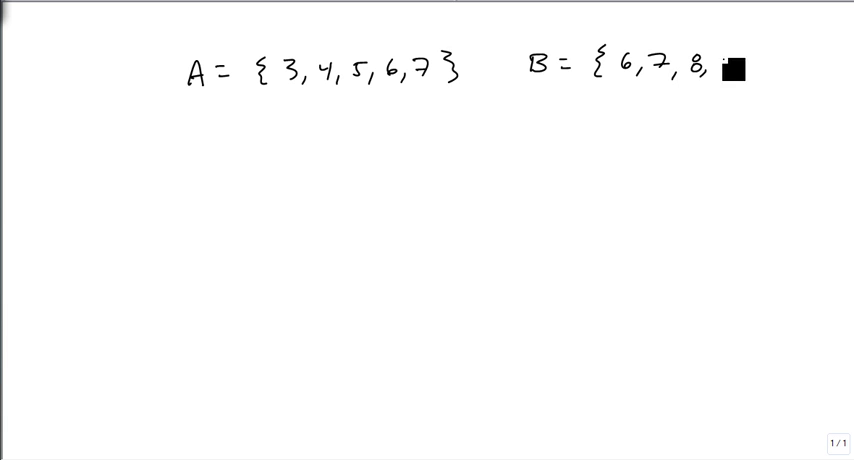
type("9}")
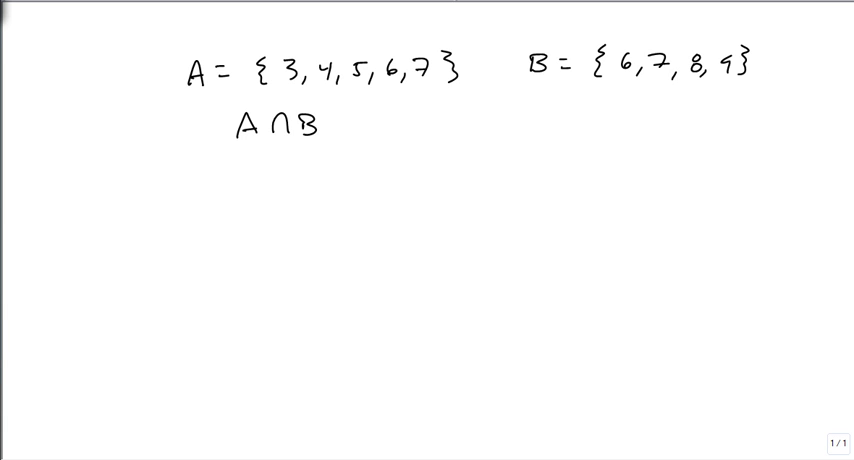
Write A∩B = {6,7} and the union A∪B = {3,4,5,6,7,8,9}.
type("= {6, 7}")
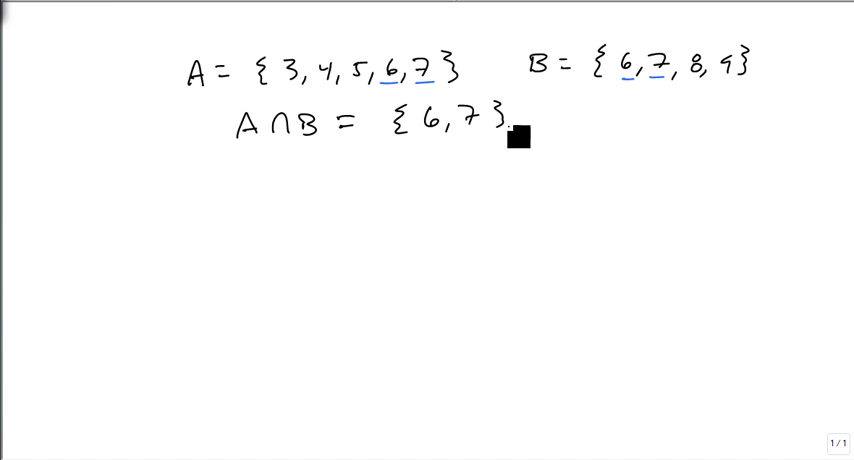
type("A U B = { 3, 4, 5, 6,")
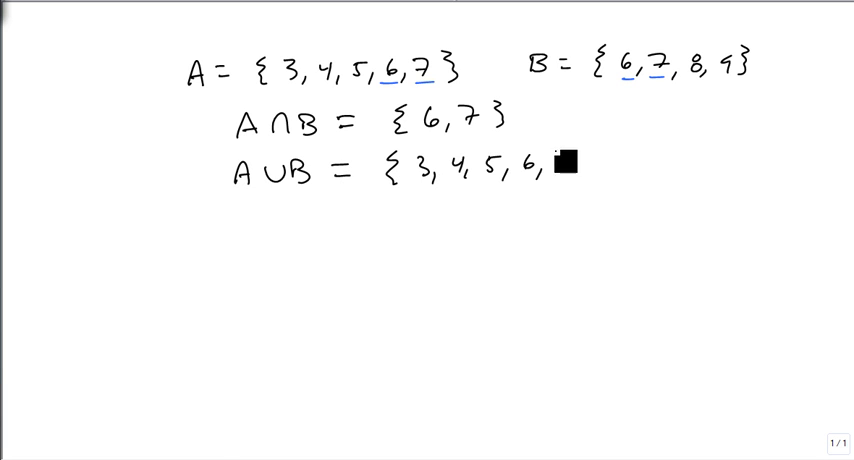
type("7,")
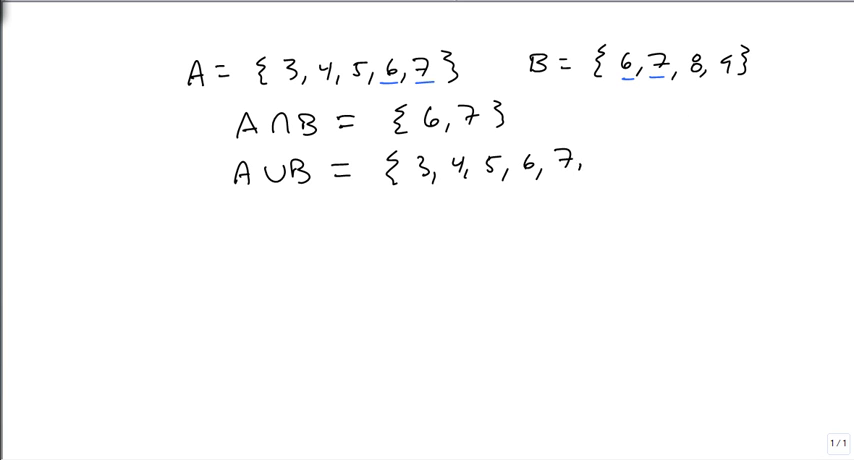
type("8,9}")
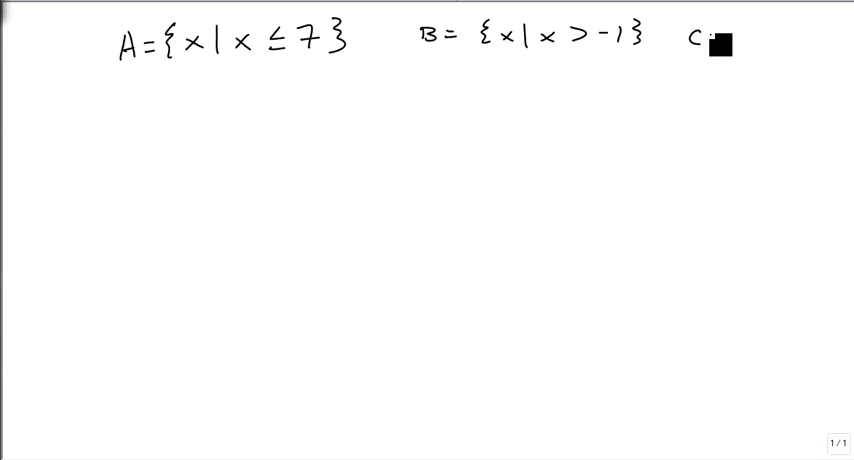
Write A={x|x≤7}, B={x|x>-1}, C={x|x<3} with intervals (-∞,7], (-1,∞), (-∞,3).
type("={x|")
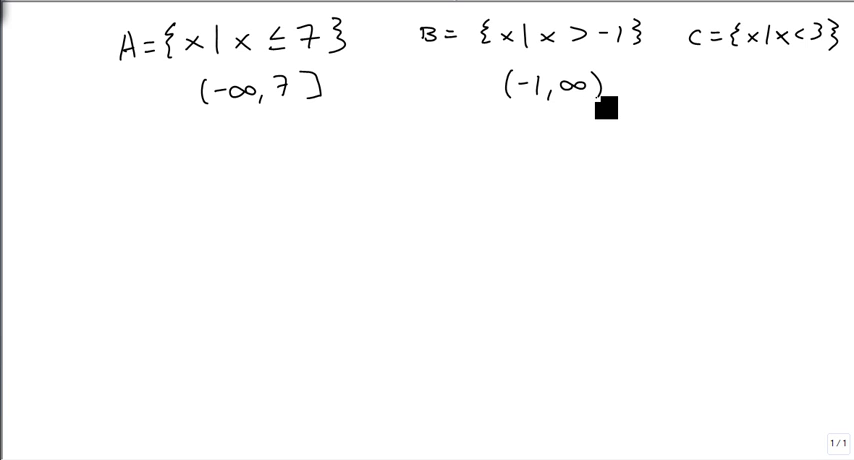
type("(-∞, 3")
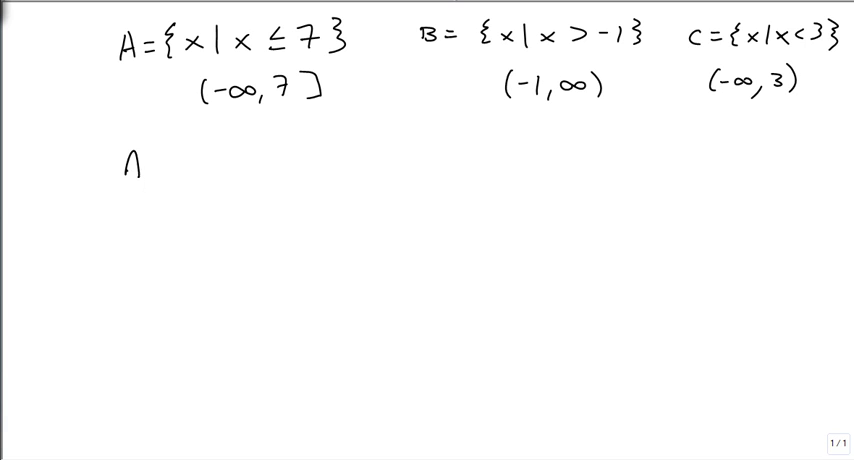
Write A∩B: (-∞,7] ∩ (-1,∞) = (-1,7].
type("A∩B: (-∞")
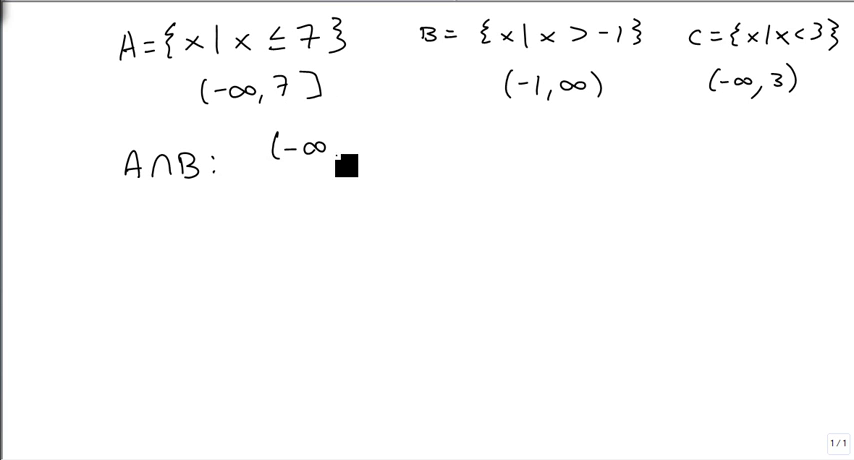
type("7)∩")
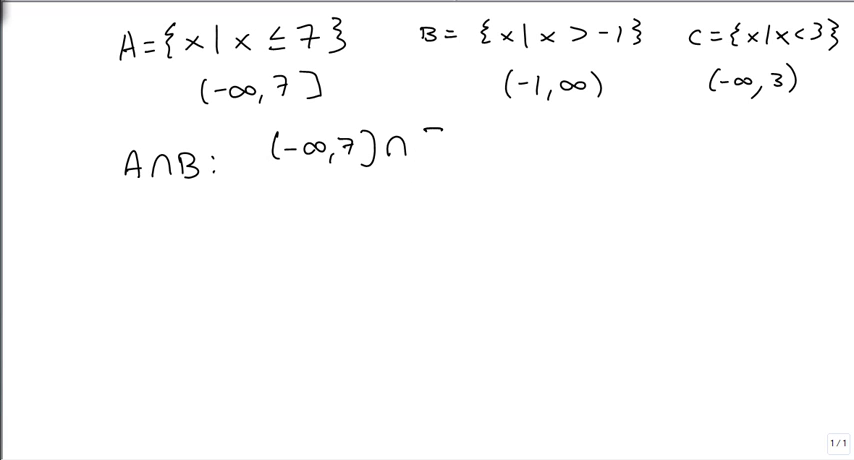
type("(-1,∞) = (-1,7]")
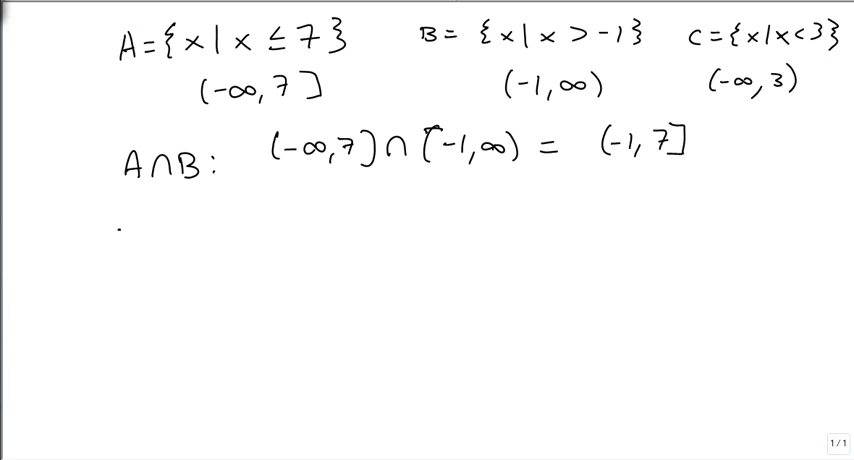
Write B∪C: (-1,∞) ∪ (-∞,3), shade both on a number line, conclude (-∞,∞).
right_click(137, 219)
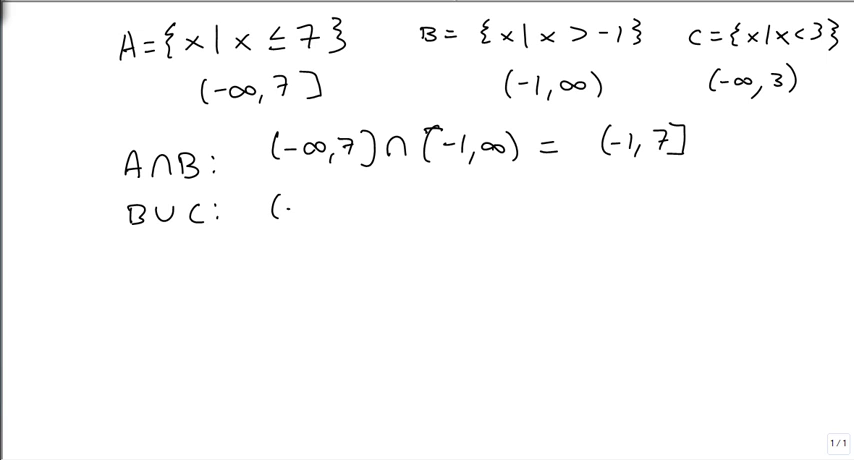
type("(-1,∞) ∪ (-∞, 3) =")
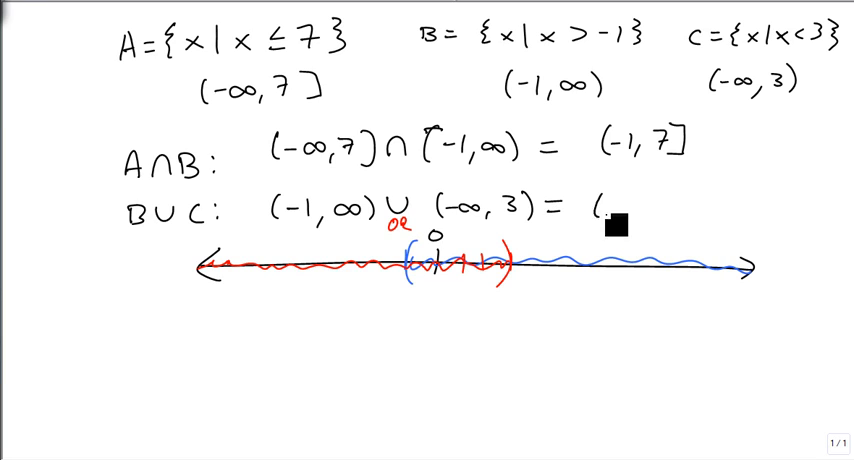
type("(-∞,∞)")
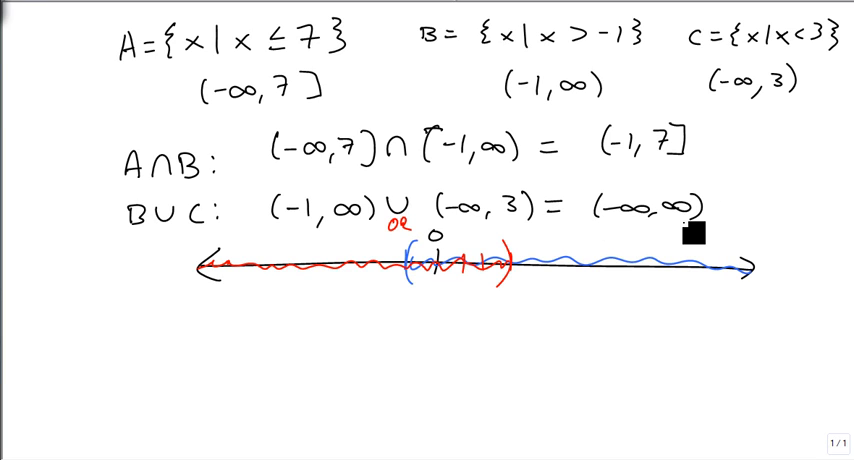